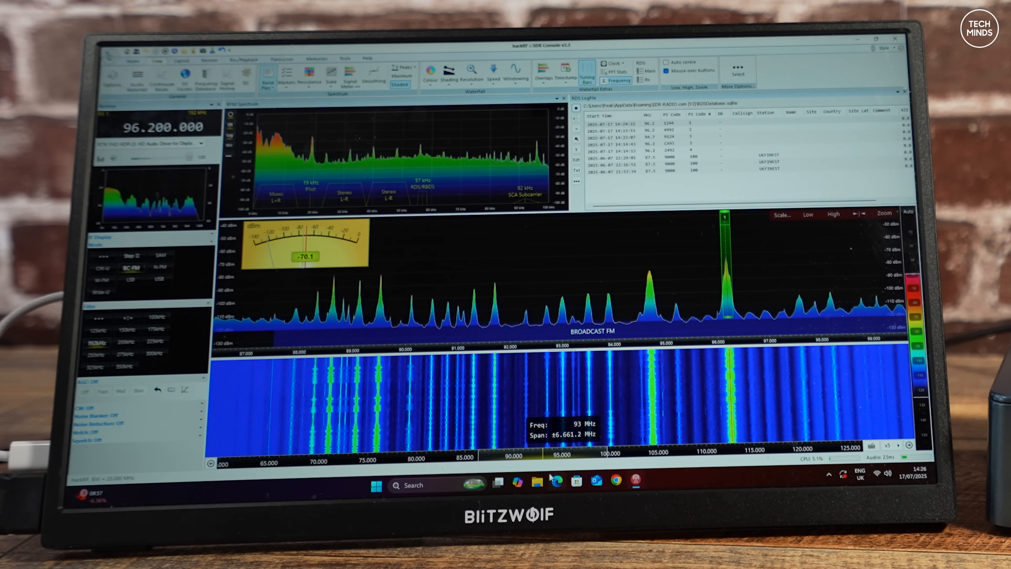
# Launch Task Manager from the Start button's quick link menu to show GPU load
pyautogui.rightClick(371, 485)
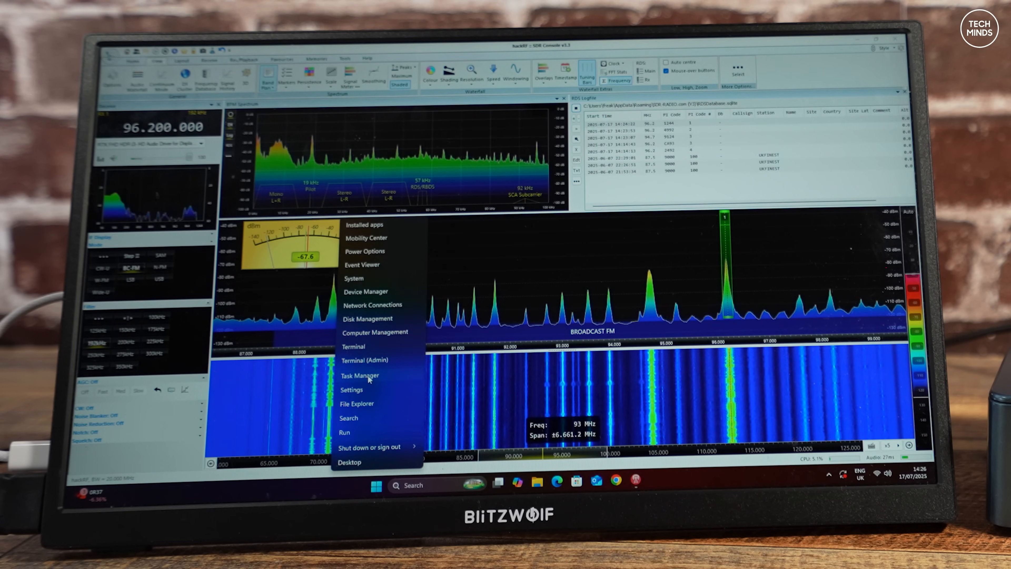
pyautogui.click(359, 376)
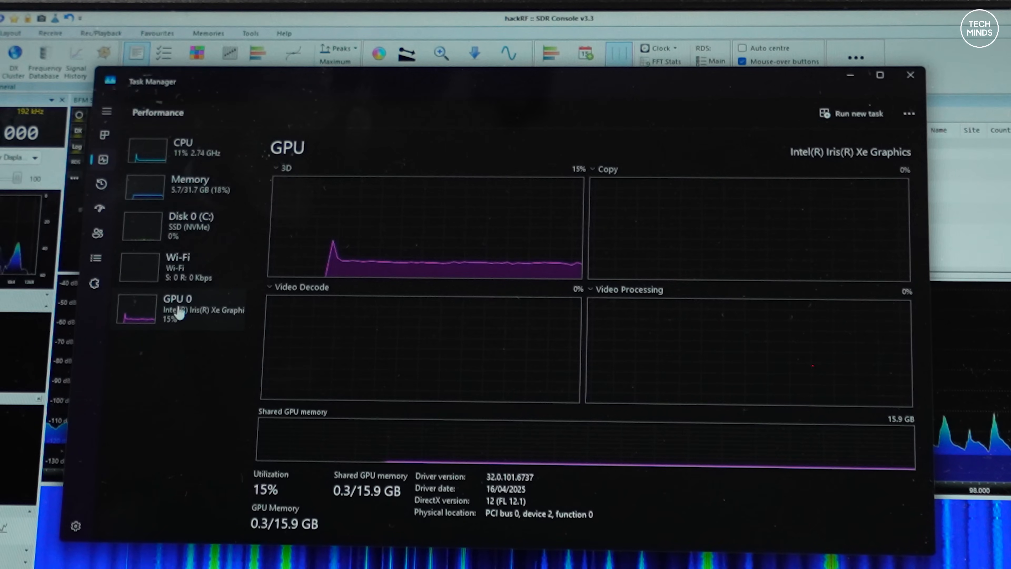
# Switch Task Manager's Performance view to the CPU utilisation graph
pyautogui.click(262, 139)
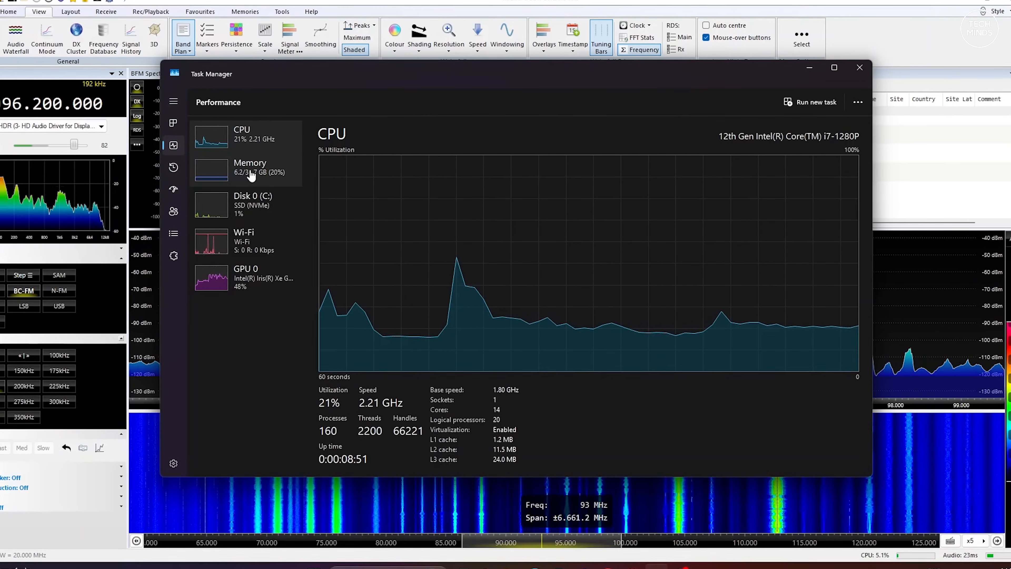
pyautogui.click(248, 166)
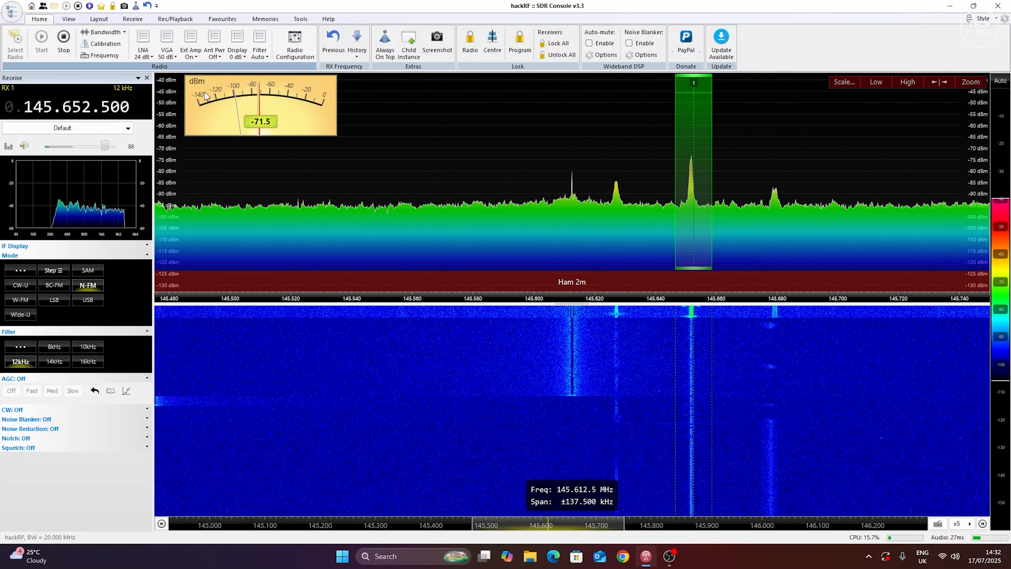
pyautogui.moveTo(793, 388)
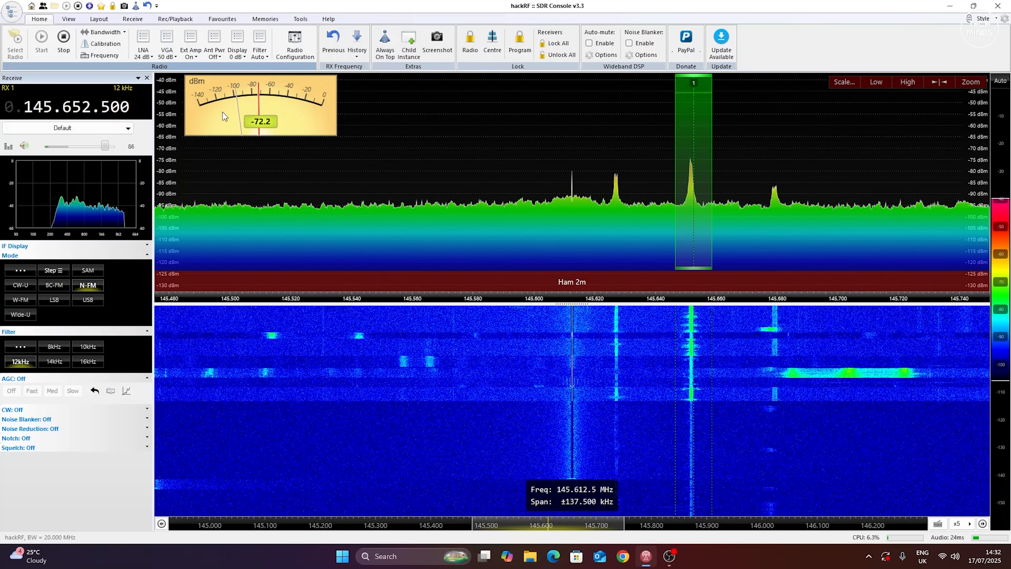
# Show the HackRF VGA gain level choices on the Home ribbon
pyautogui.click(166, 46)
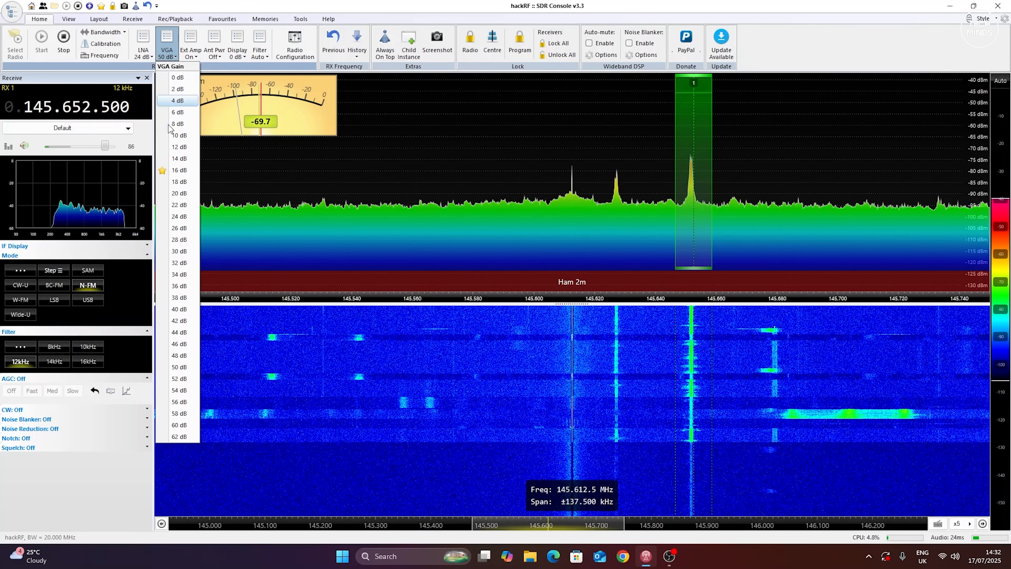